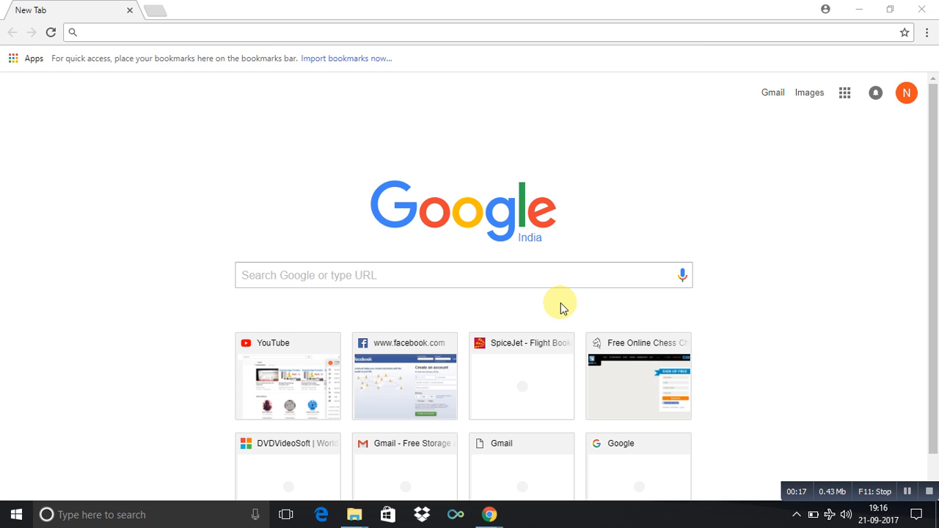
mouse_move(581, 94)
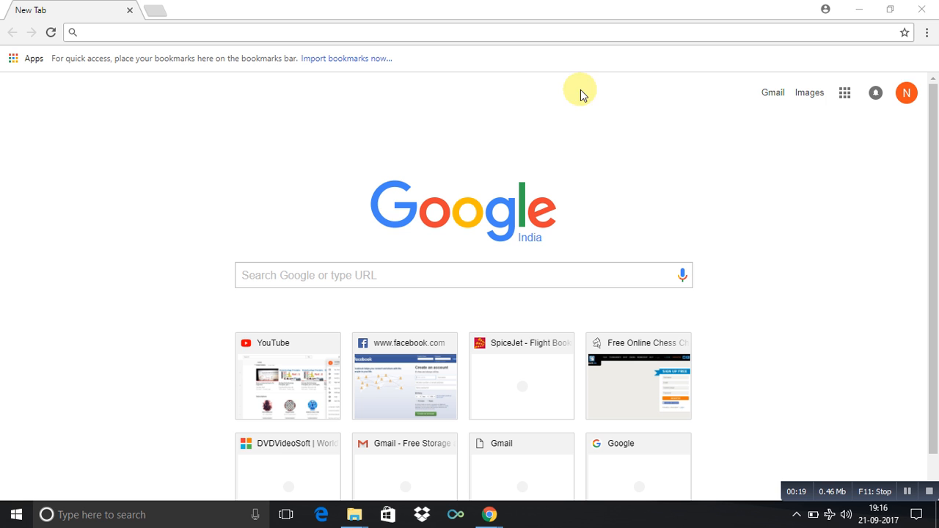
Search Google for "free screen video recorder" to reach the DVDVideoSoft product page.
type("free screen video recorder")
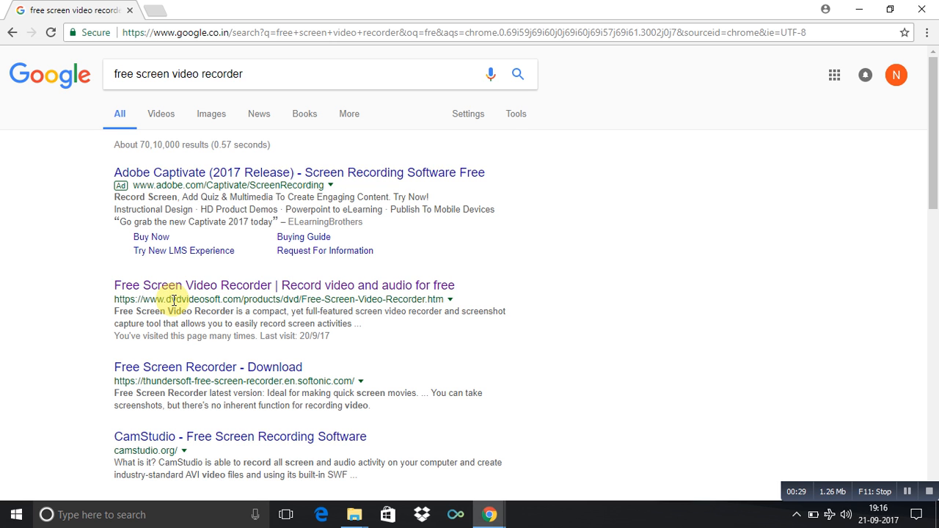
mouse_move(242, 291)
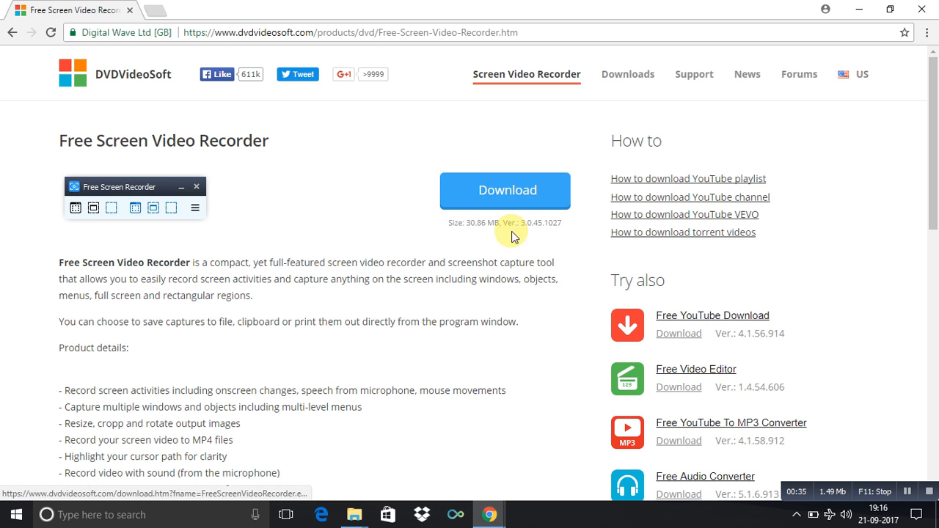
mouse_move(465, 223)
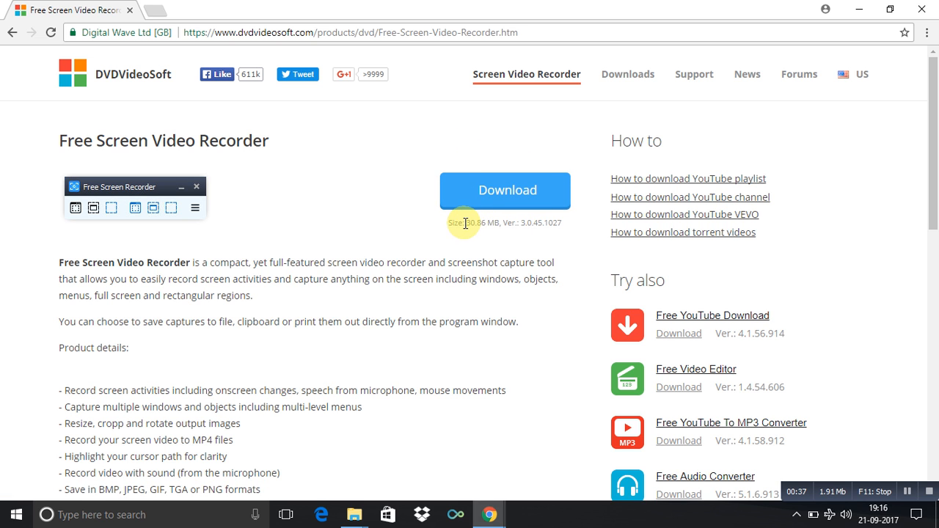
Start the Free Screen Video Recorder download via the blue Download button after checking its file size.
double_click(475, 223)
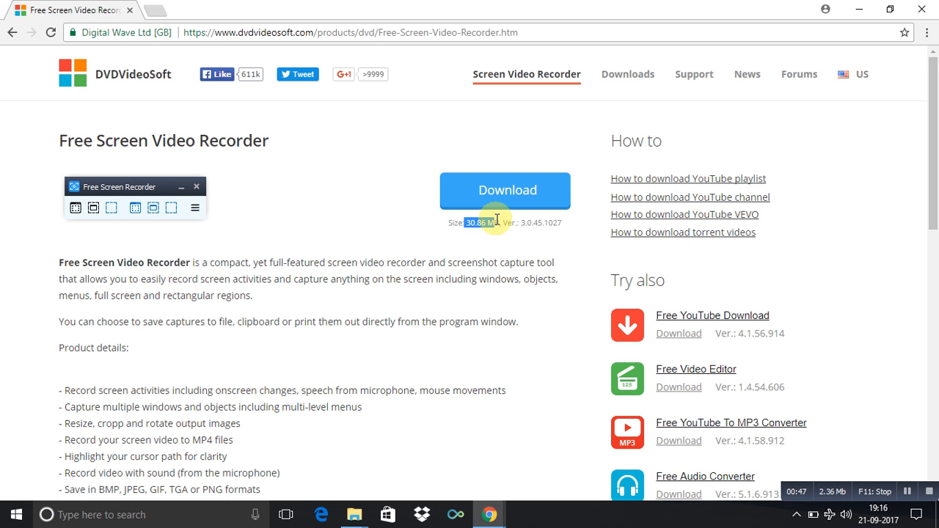
left_click(505, 191)
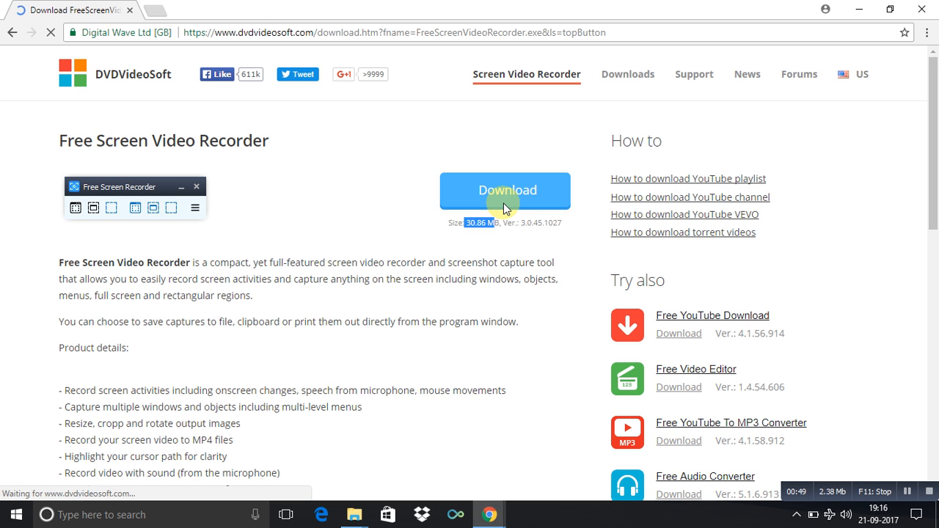
left_click(505, 191)
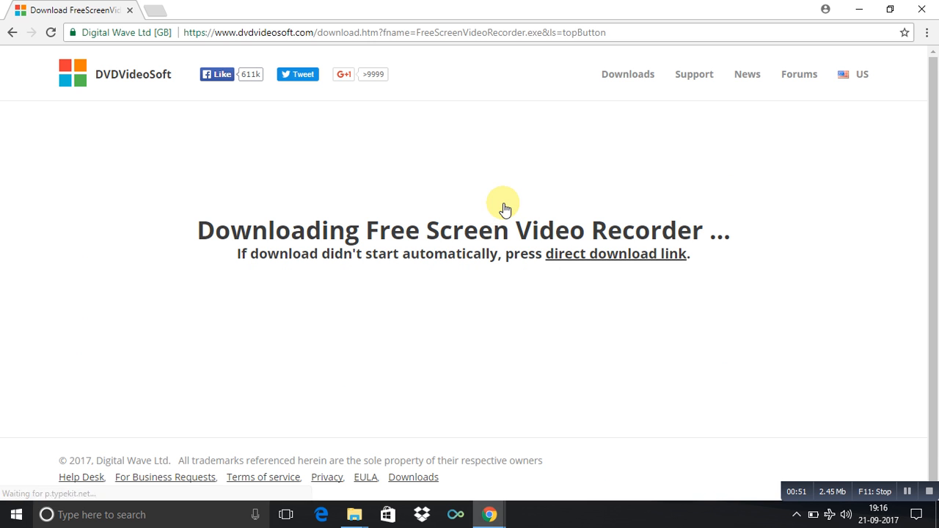